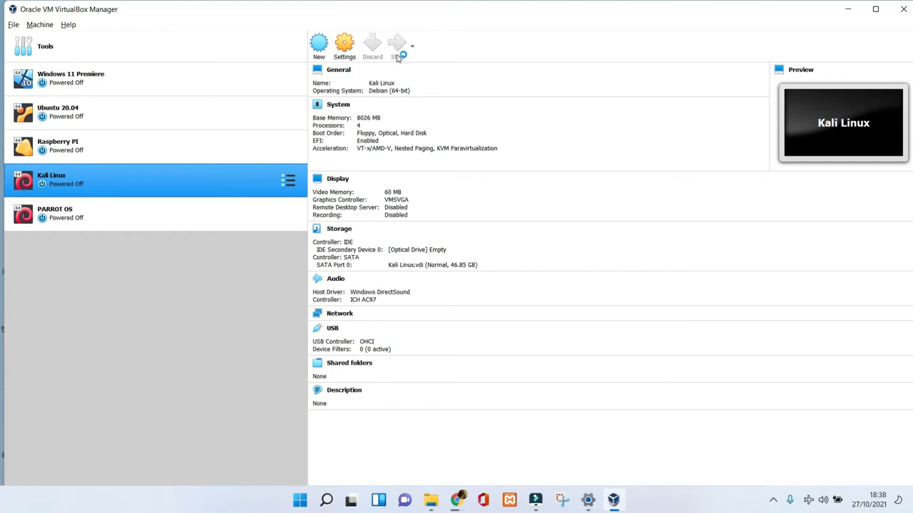
Step: Start the Kali Linux virtual machine in full screen with keyboard and mouse captured
click(396, 44)
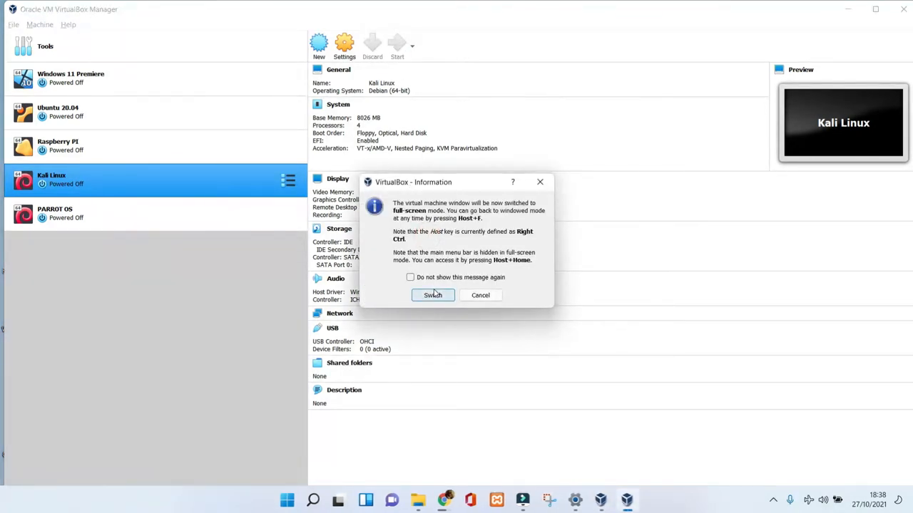
click(432, 296)
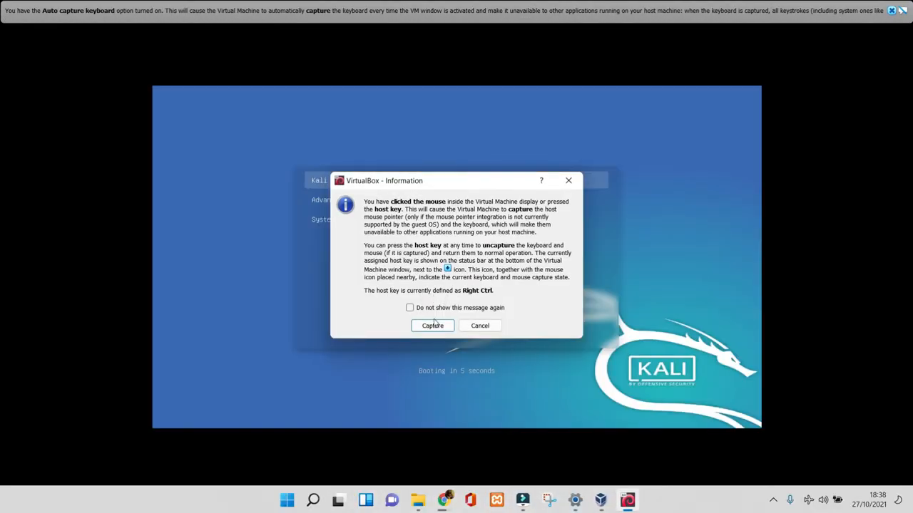
click(432, 325)
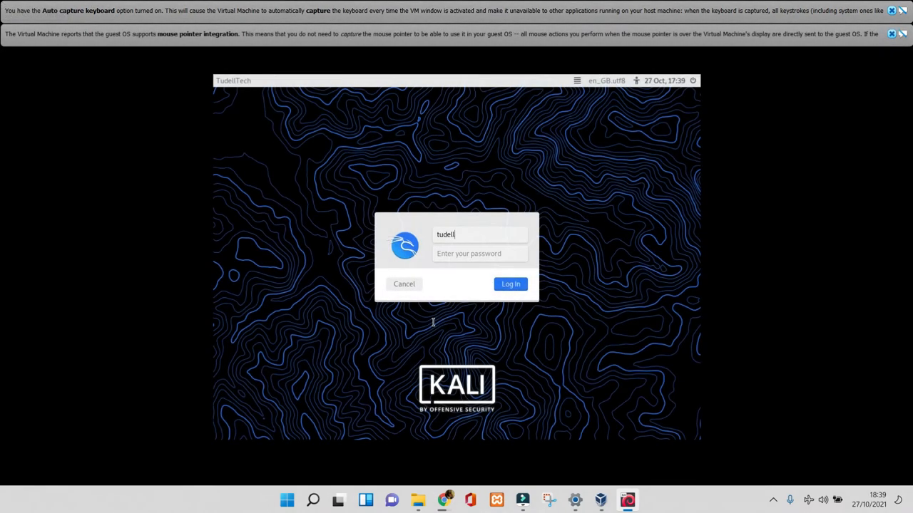
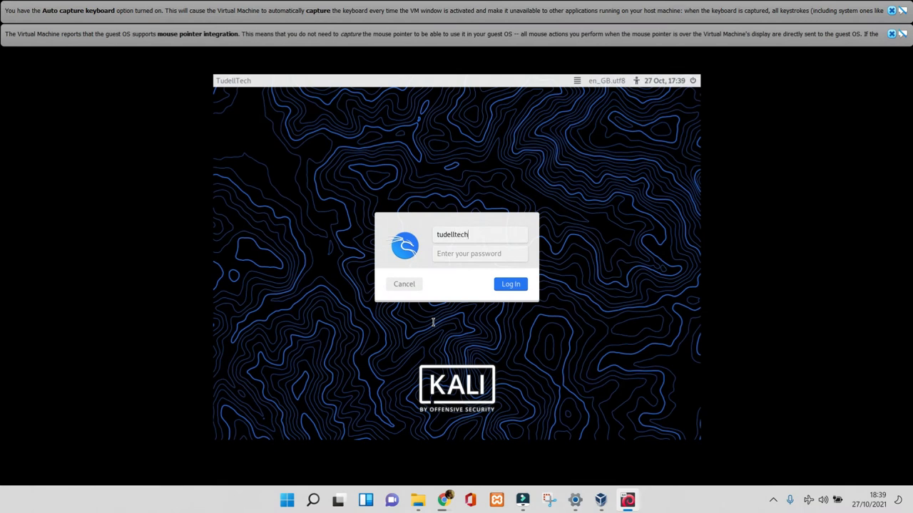
Step: Sign in to the Kali desktop as user 'tech' with its password
click(479, 254)
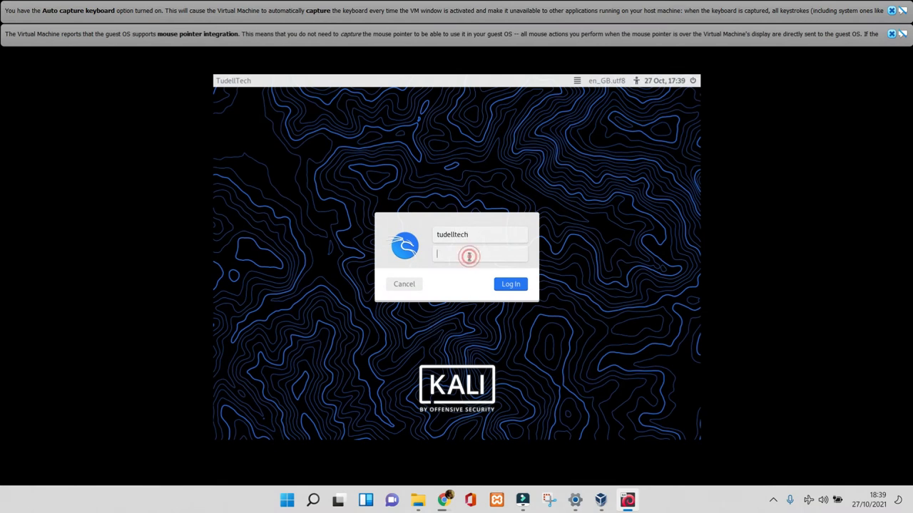
click(468, 256)
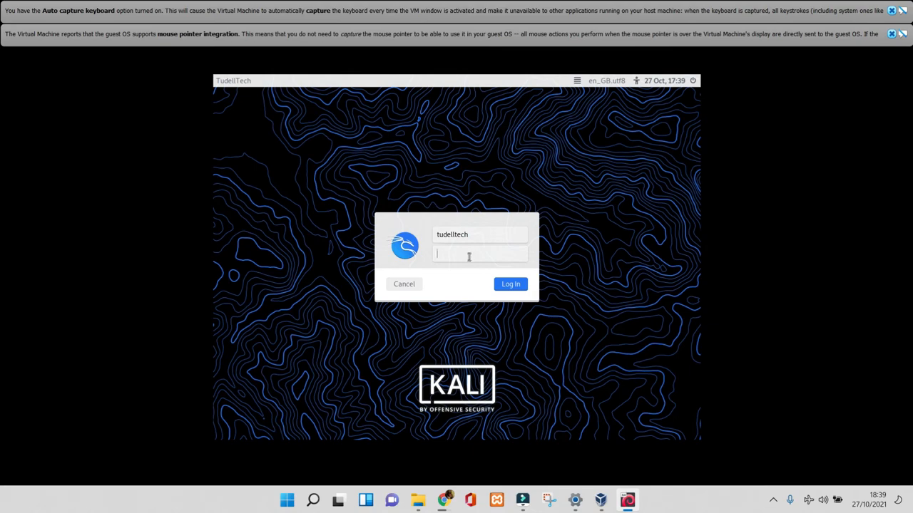
click(510, 284)
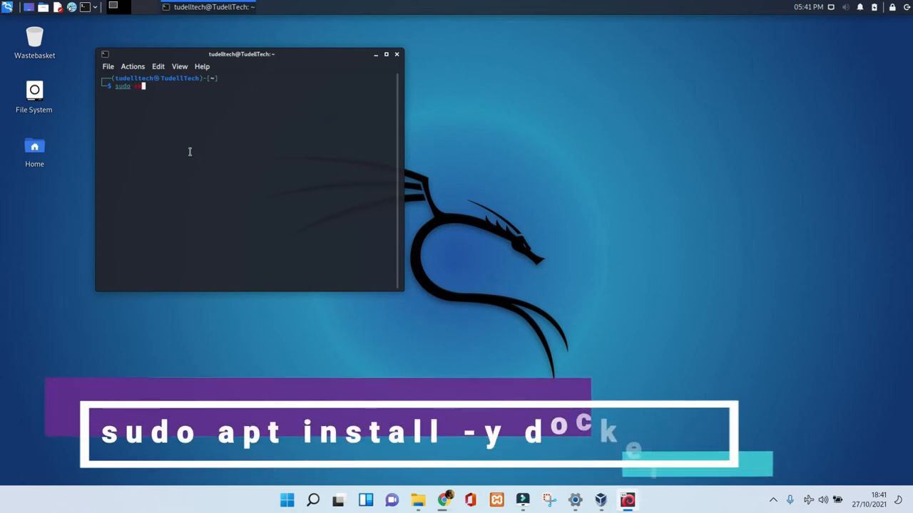
Step: Run 'sudo apt install -y docker.io' and authorise it with the sudo password
text(apt)
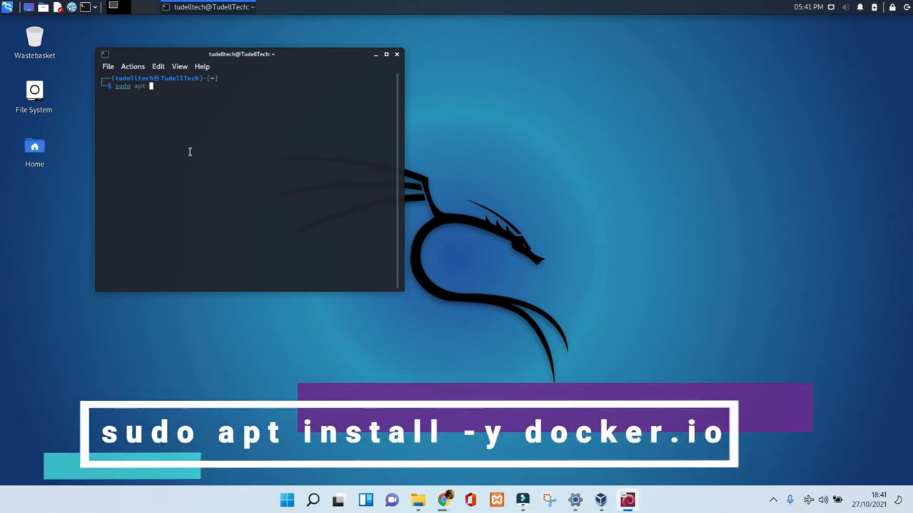
text(install)
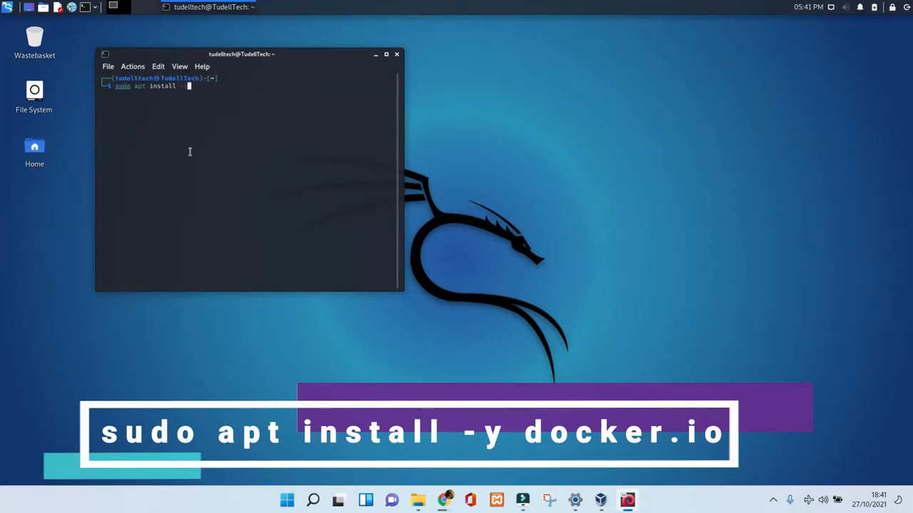
text(-y)
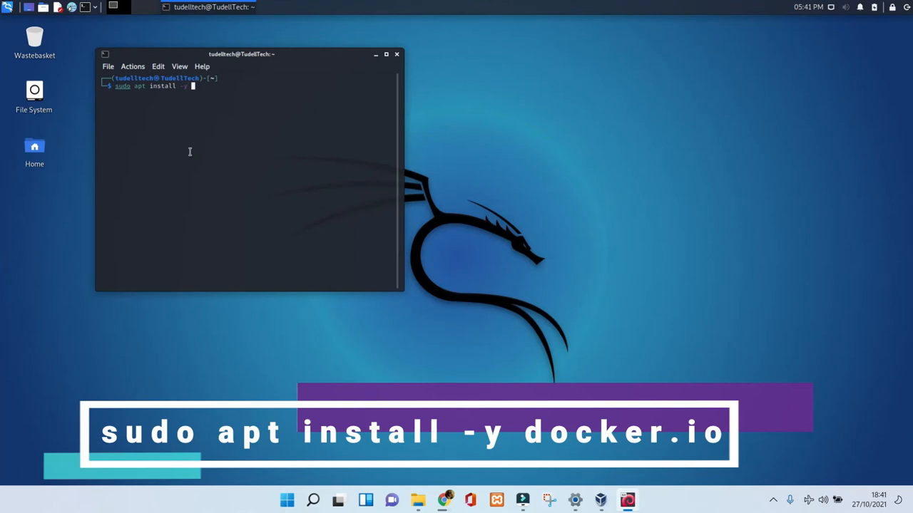
text(docker.)
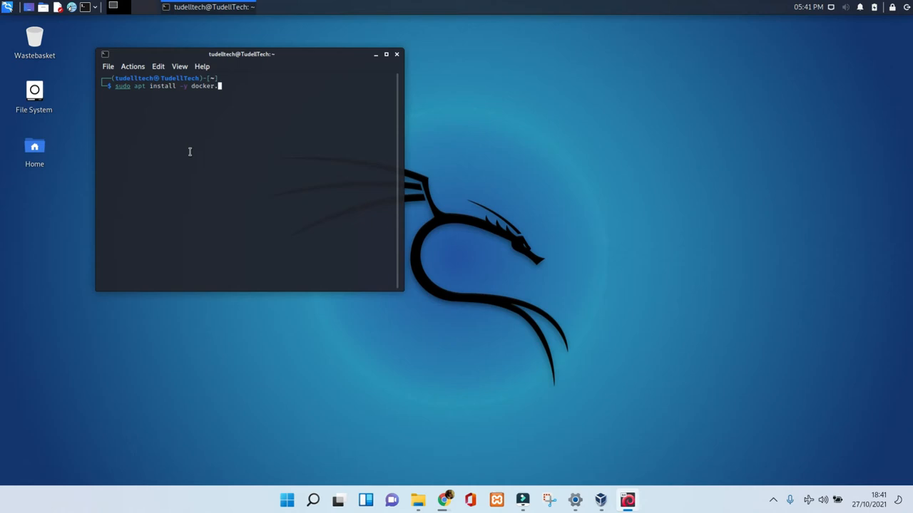
key(Return)
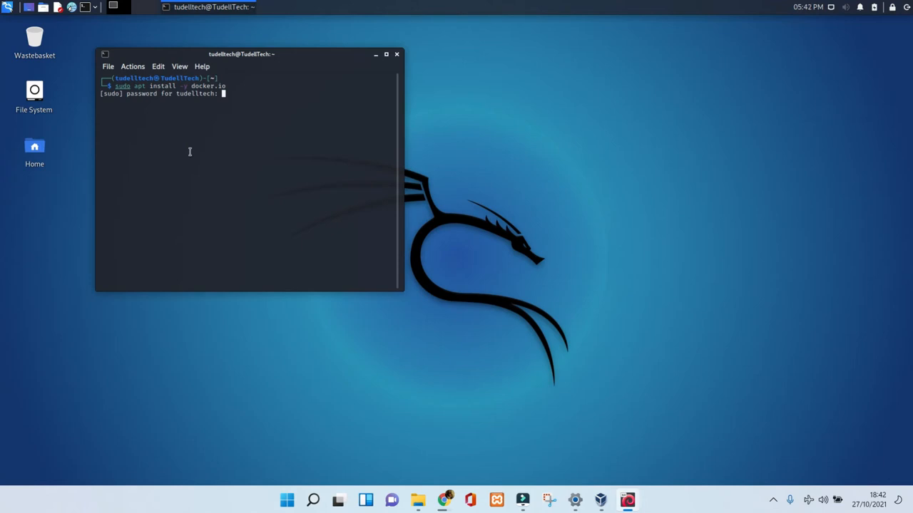
key(Return)
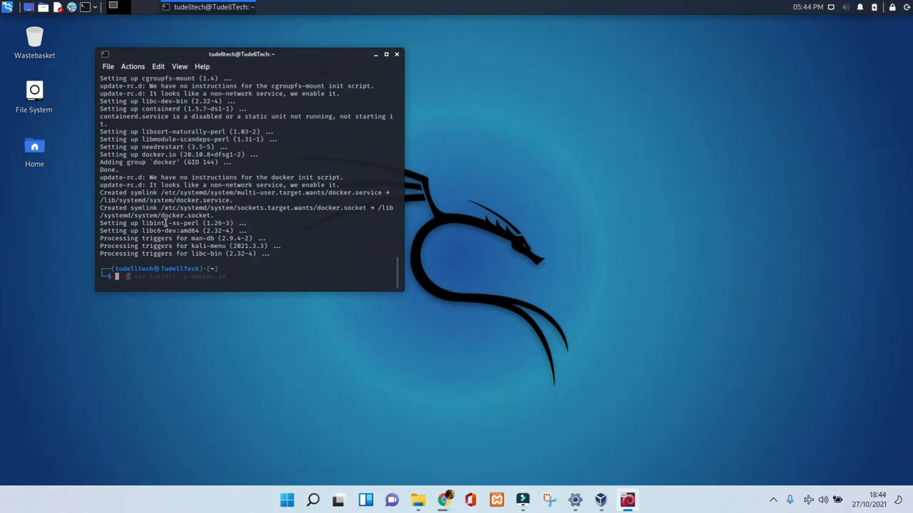
Step: Run 'sudo systemctl enable docker --now' to enable and start the Docker service
text(sudo apt install -y docker.io)
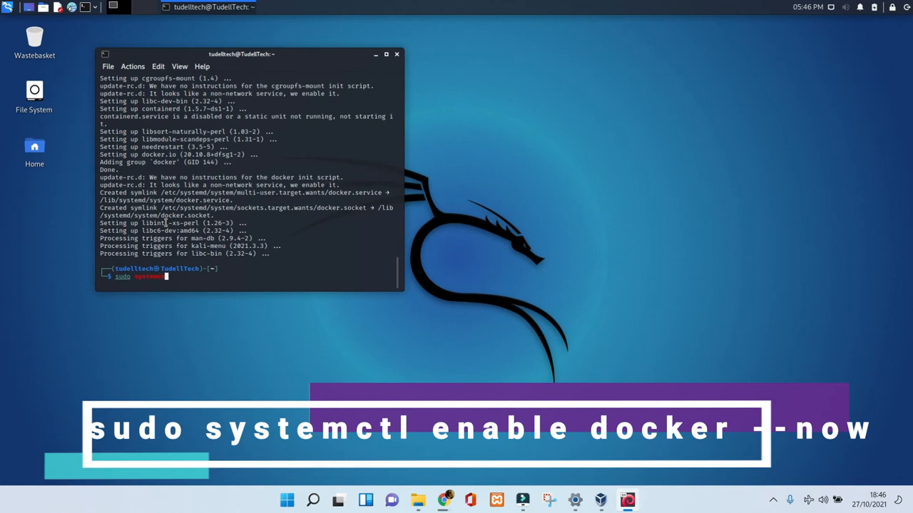
text(systemctl enable)
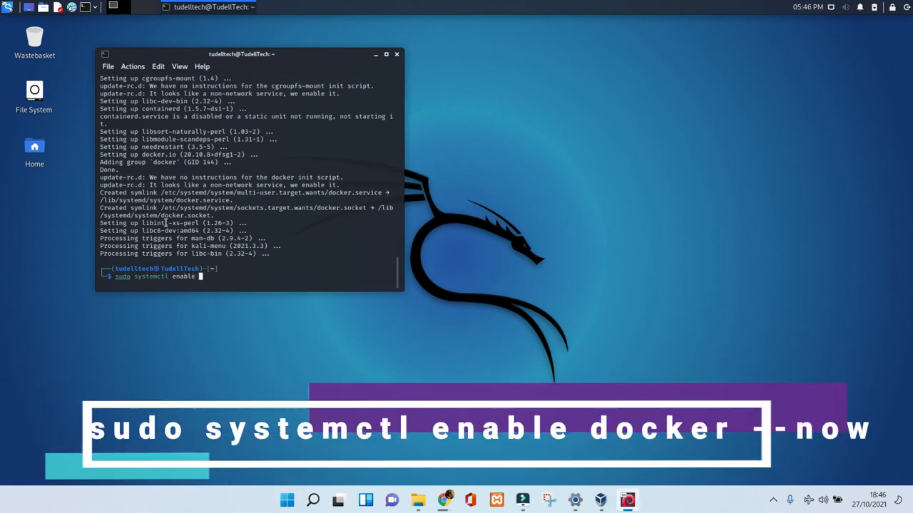
text(docker)
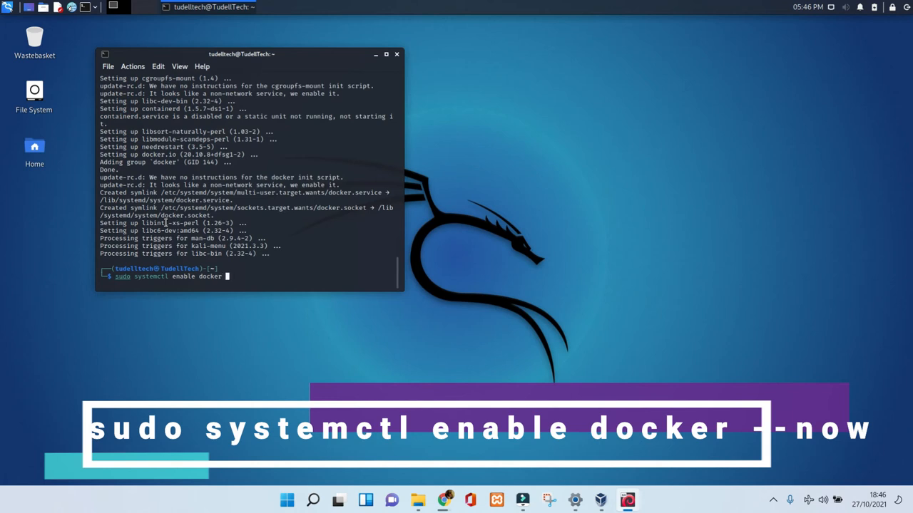
text(-)
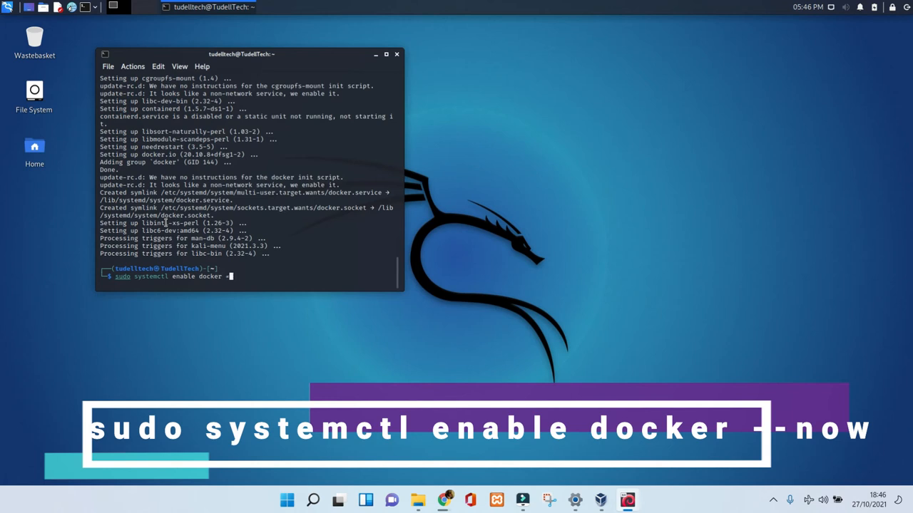
key(BackSpace)
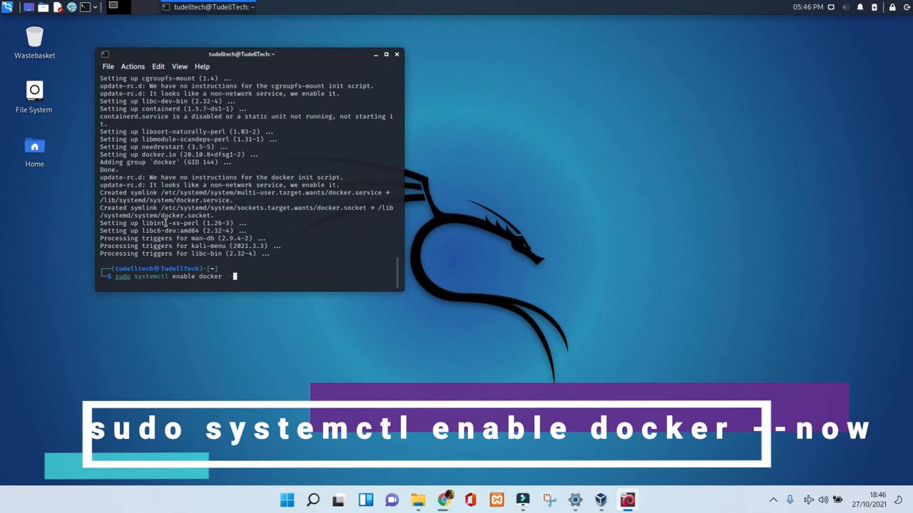
text(--now)
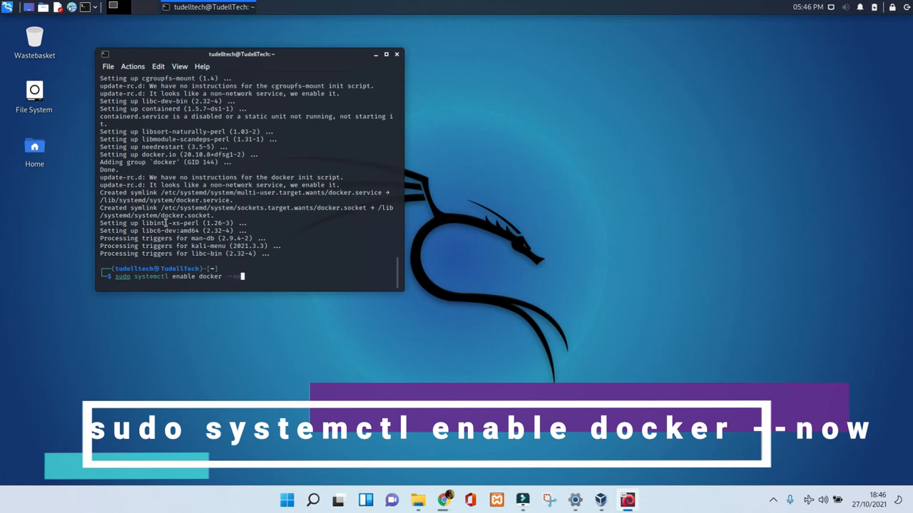
key(Return)
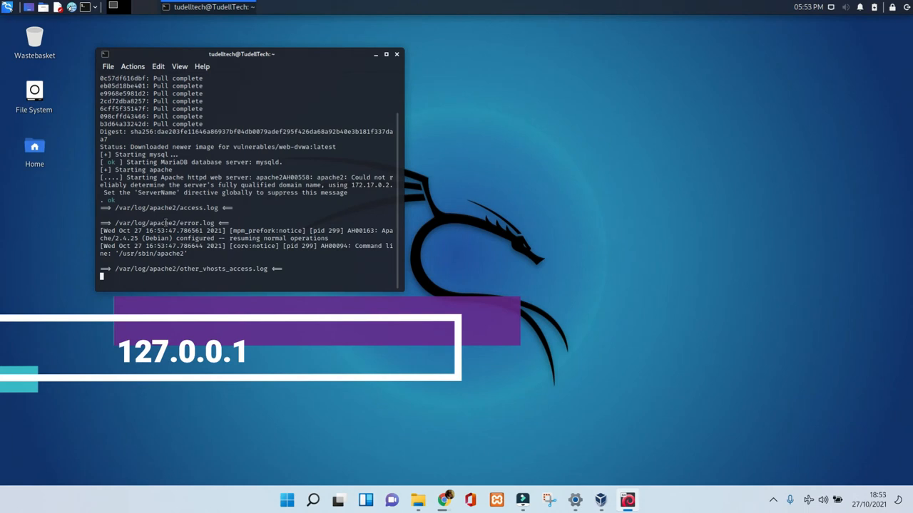
Step: Launch Firefox and browse to 127.0.0.1 to load the DVWA login page
click(443, 499)
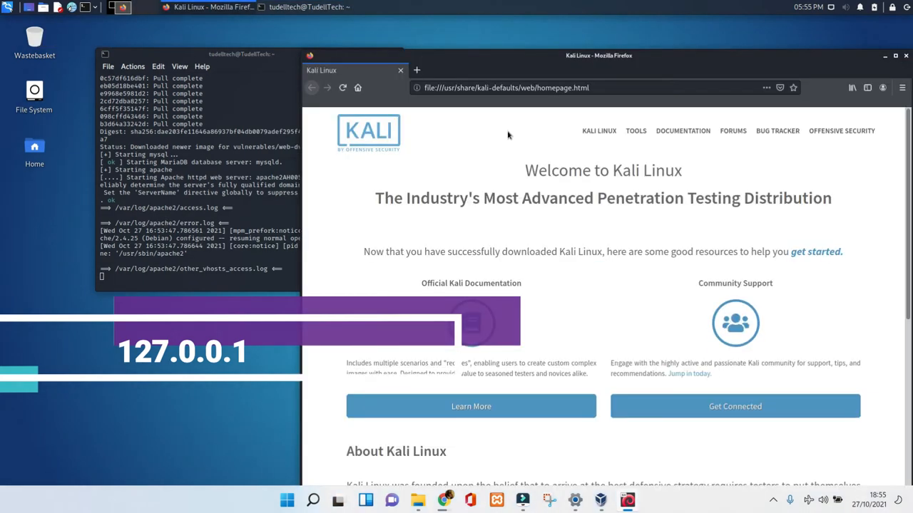
click(506, 87)
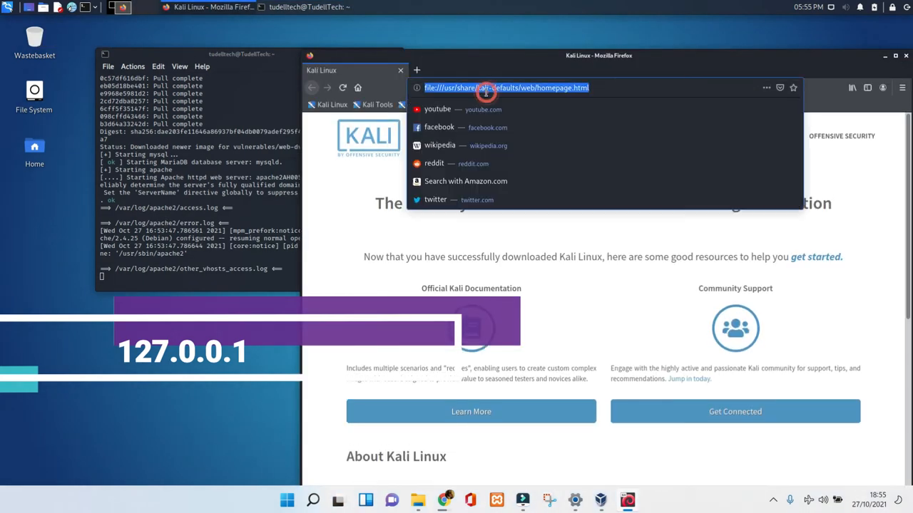
text(1)
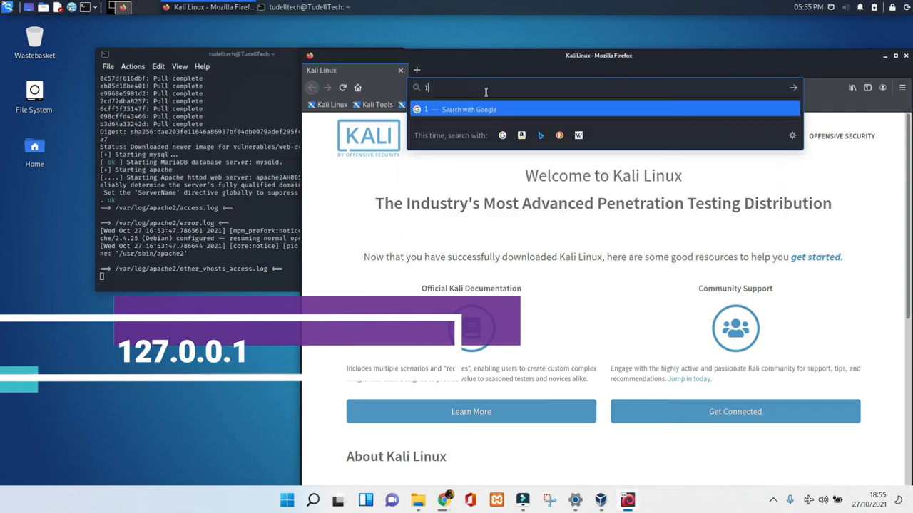
text(92)
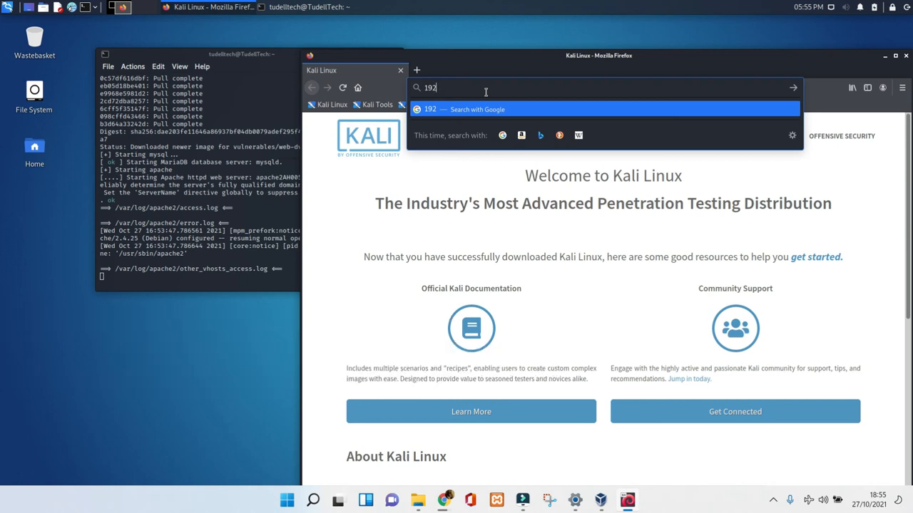
key(BackSpace)
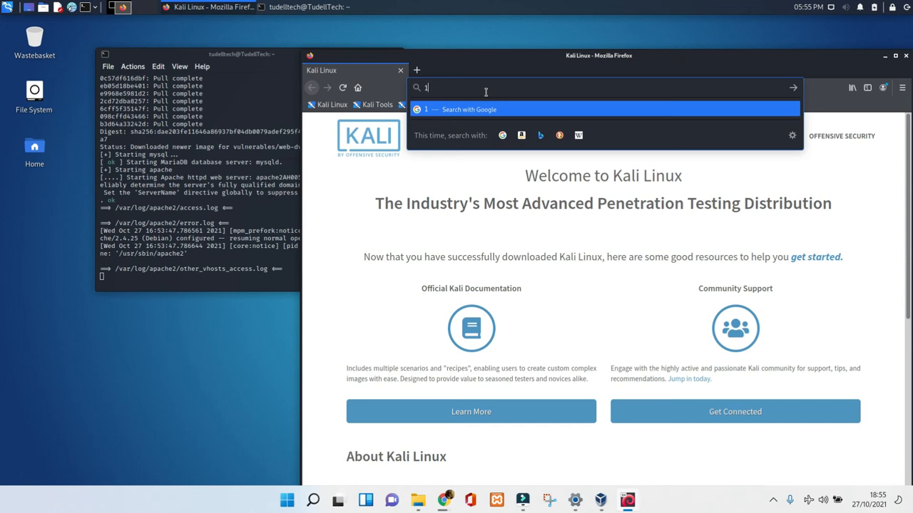
text(27)
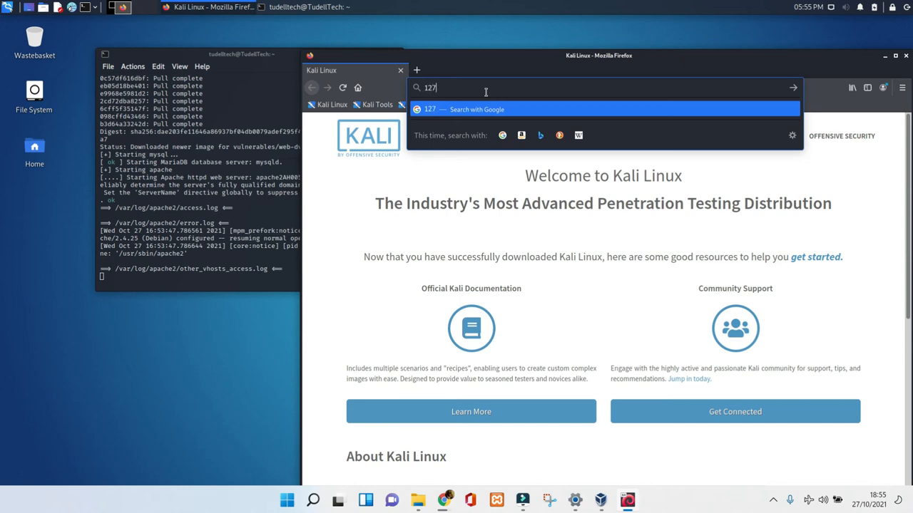
text(.0.0)
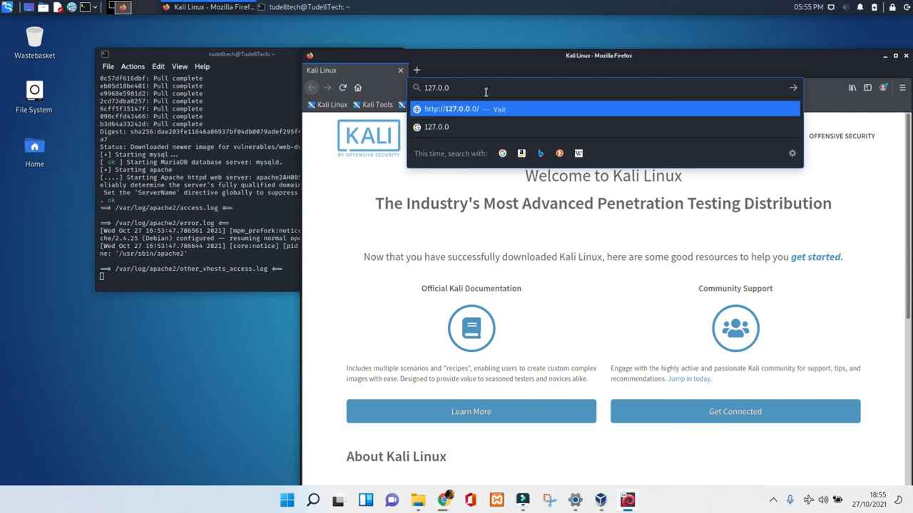
text(1/login.php)
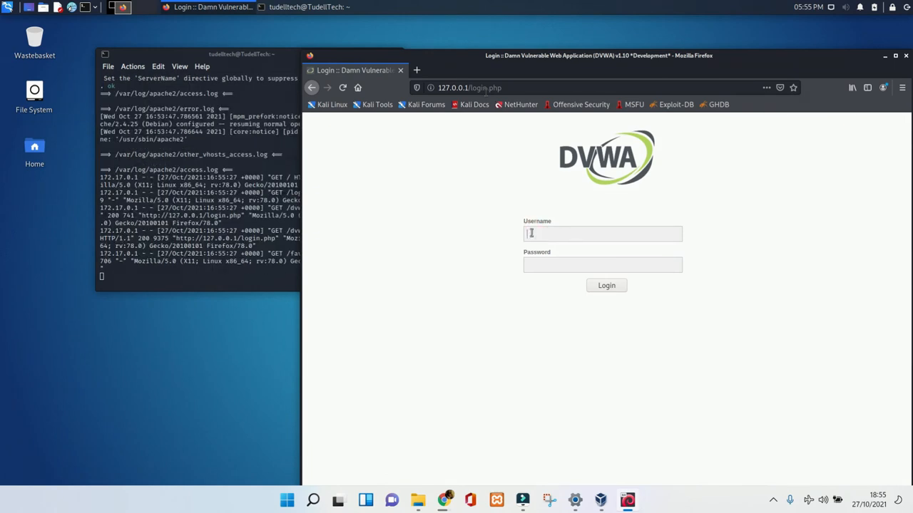
Step: Log in to DVWA as admin/password and decline Firefox's save-password prompt
text(admin)
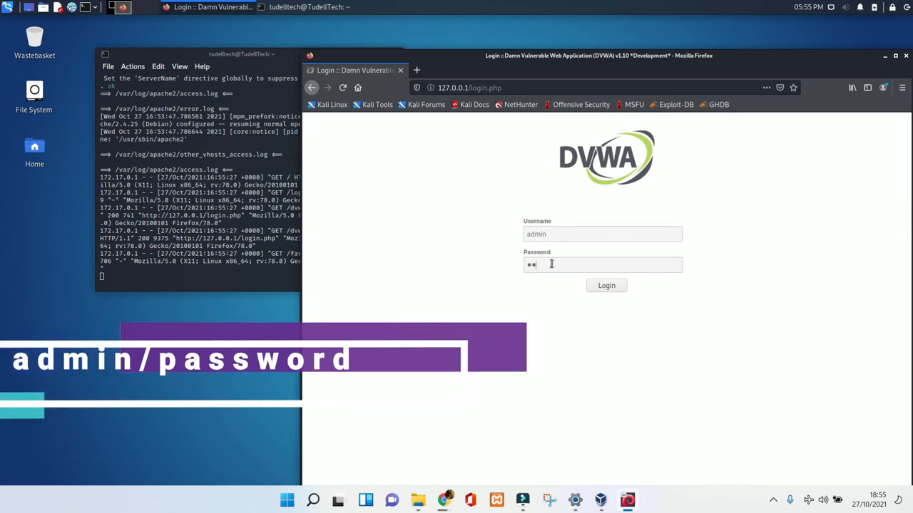
click(606, 285)
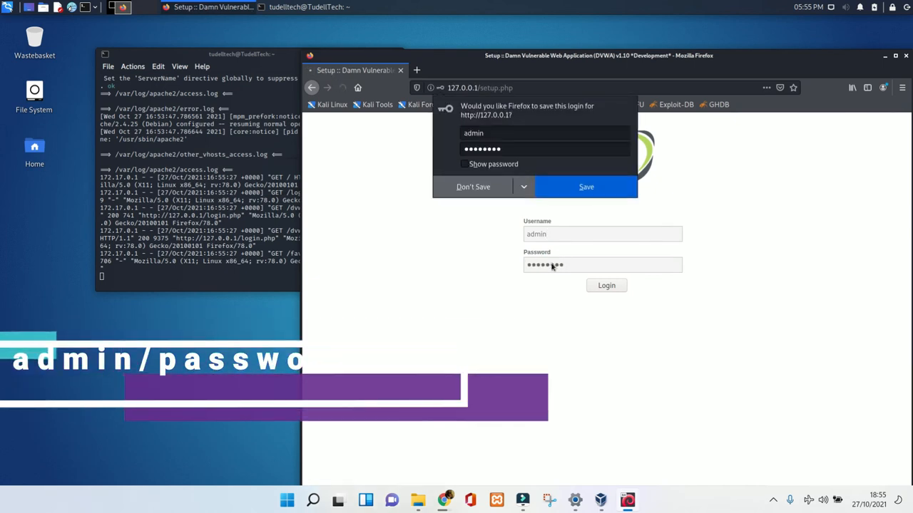
click(606, 285)
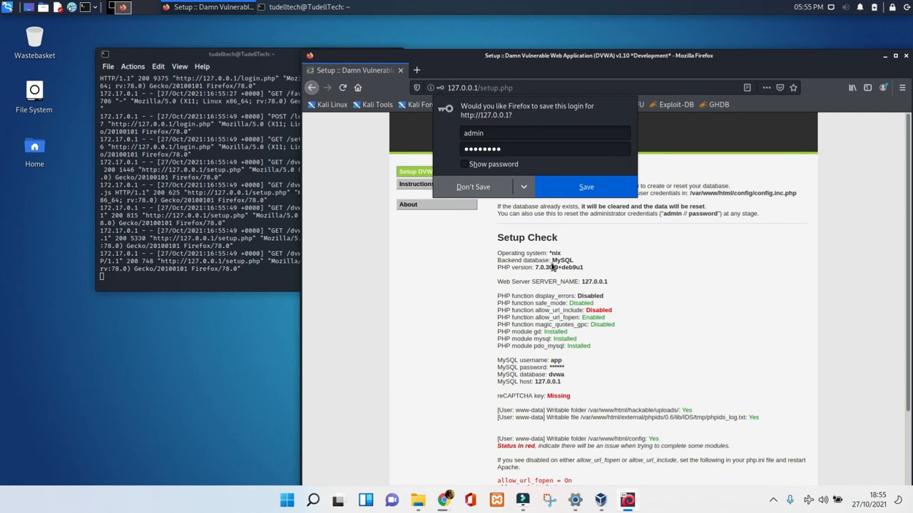
click(474, 187)
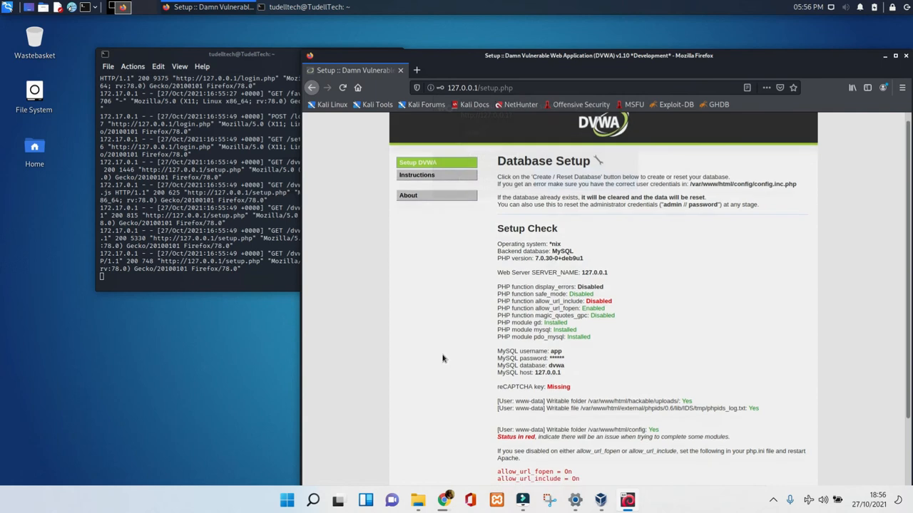
Step: Create / Reset the DVWA database from the setup page
scroll(down, 3)
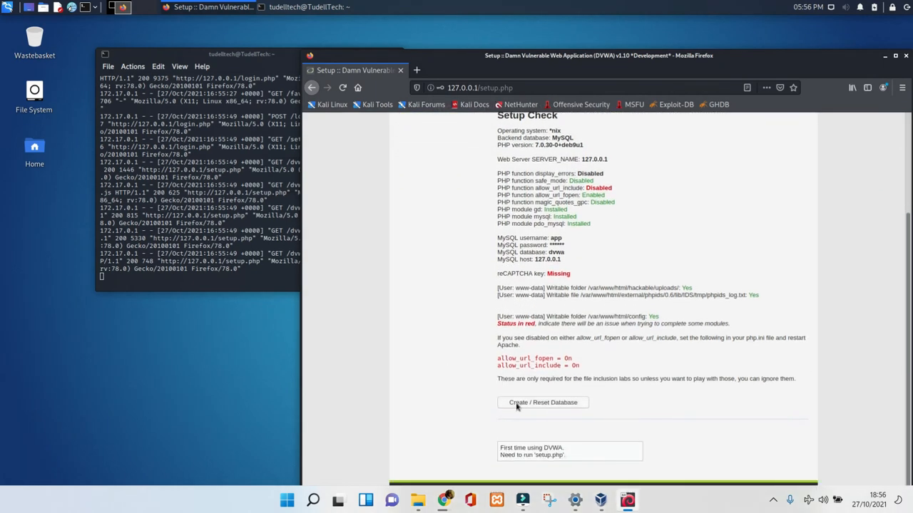
click(542, 403)
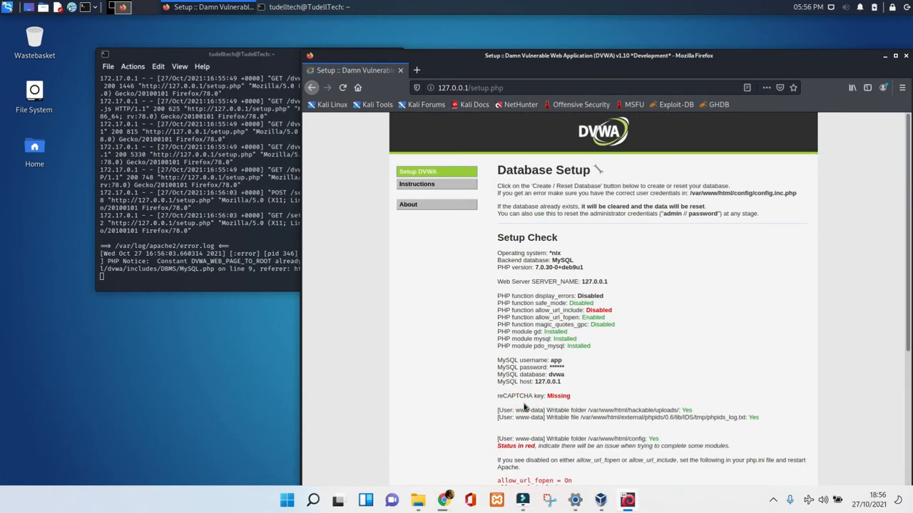
mouse_move(497, 378)
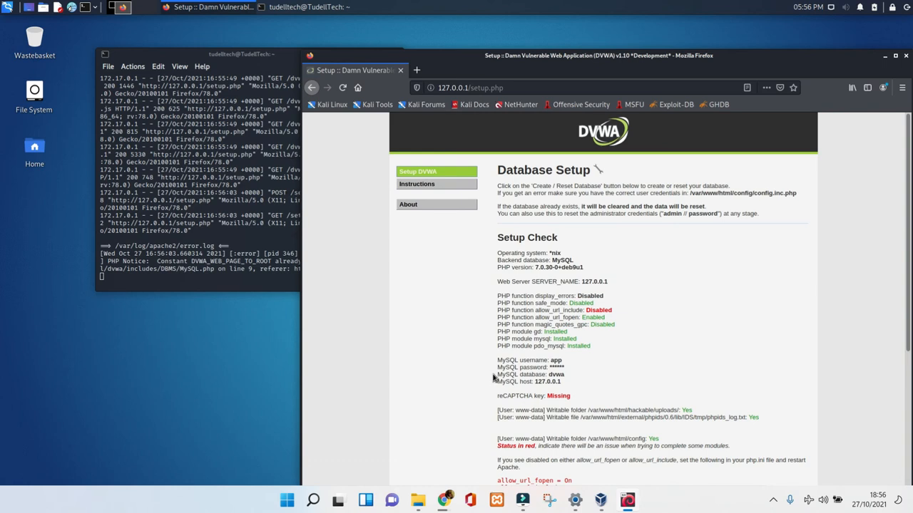
scroll(down, 3)
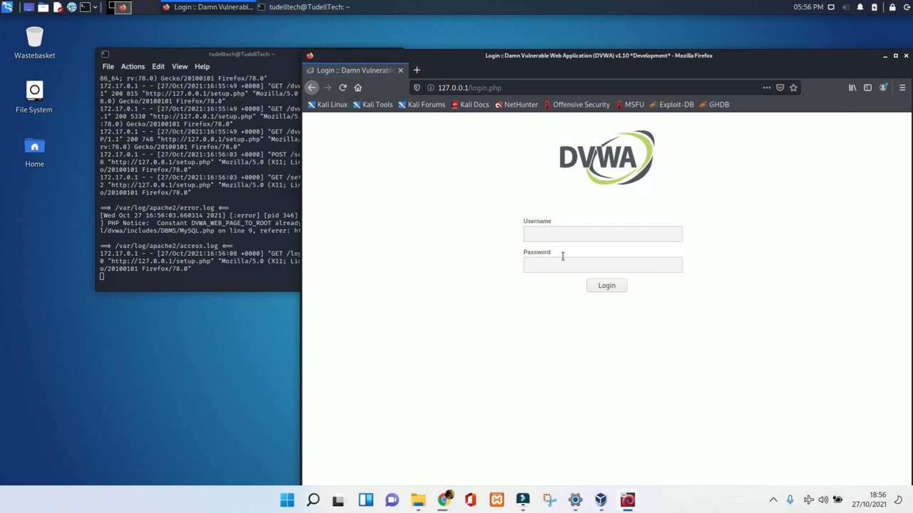
Step: Log back in to DVWA as admin and go to the Setup / Reset DB page
click(602, 234)
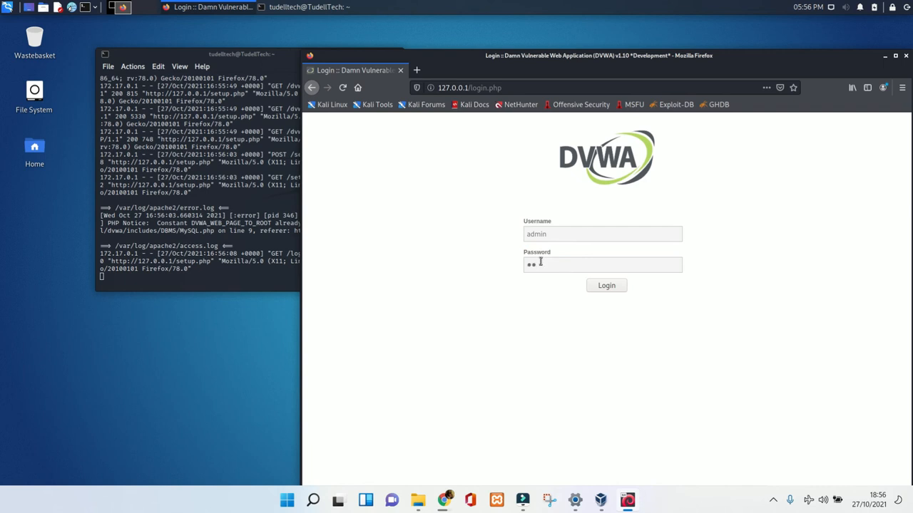
text(*)
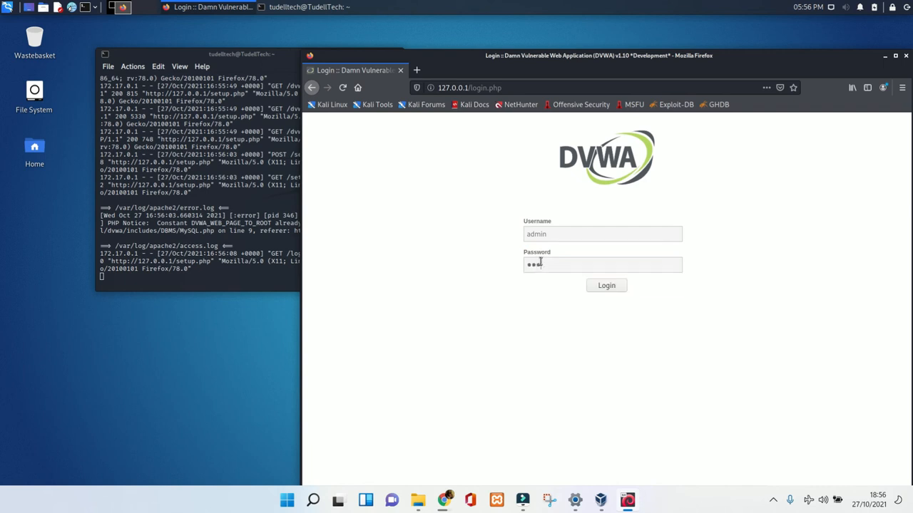
click(606, 285)
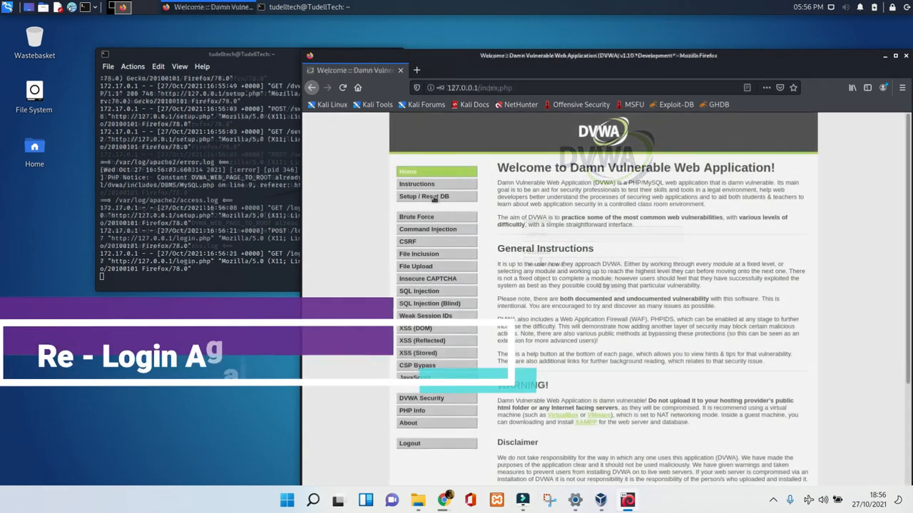
click(416, 184)
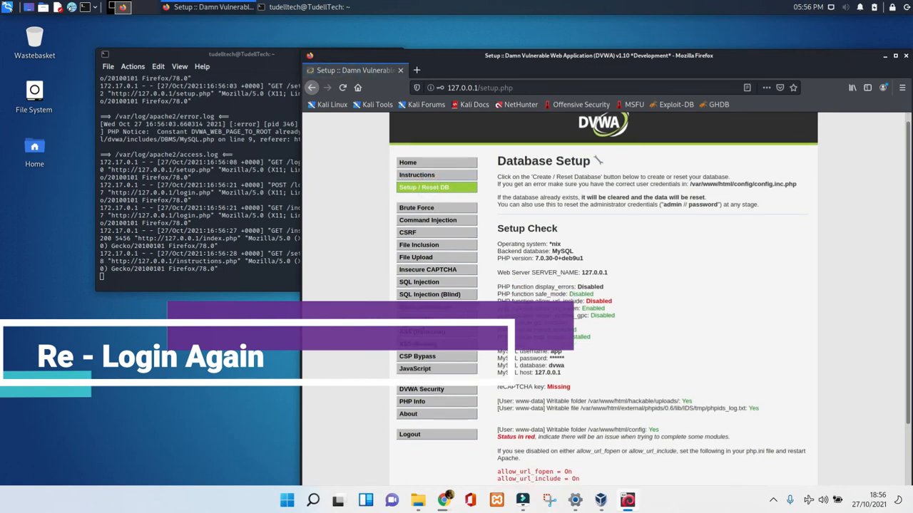
Step: Scroll down the Setup page to reach the Create / Reset Database control
scroll(down, 3)
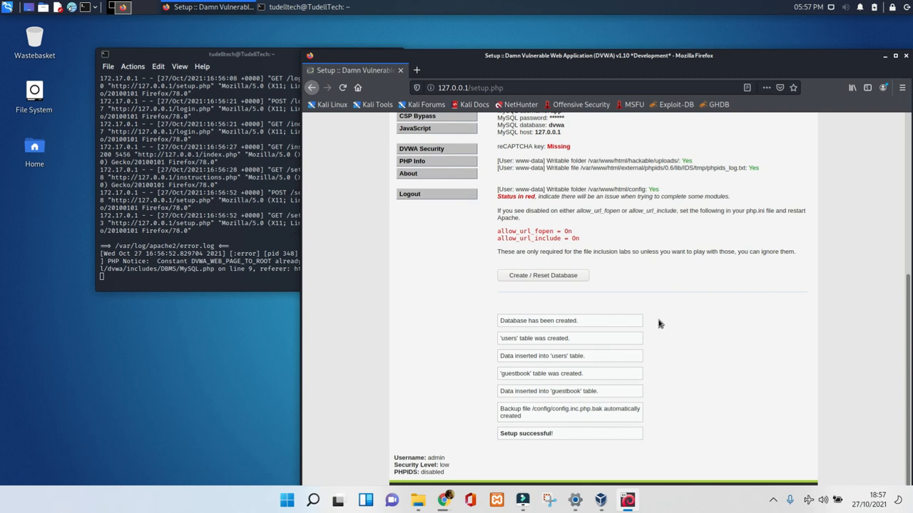
mouse_move(583, 317)
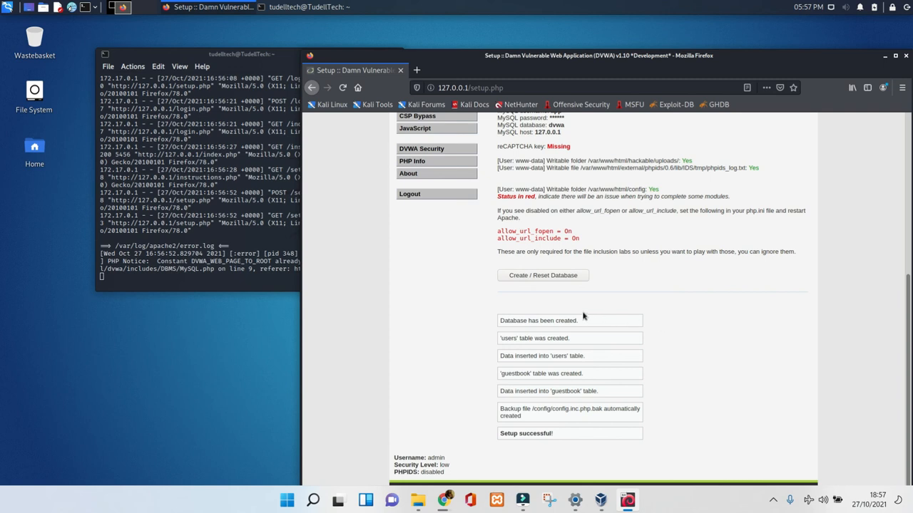
mouse_move(485, 291)
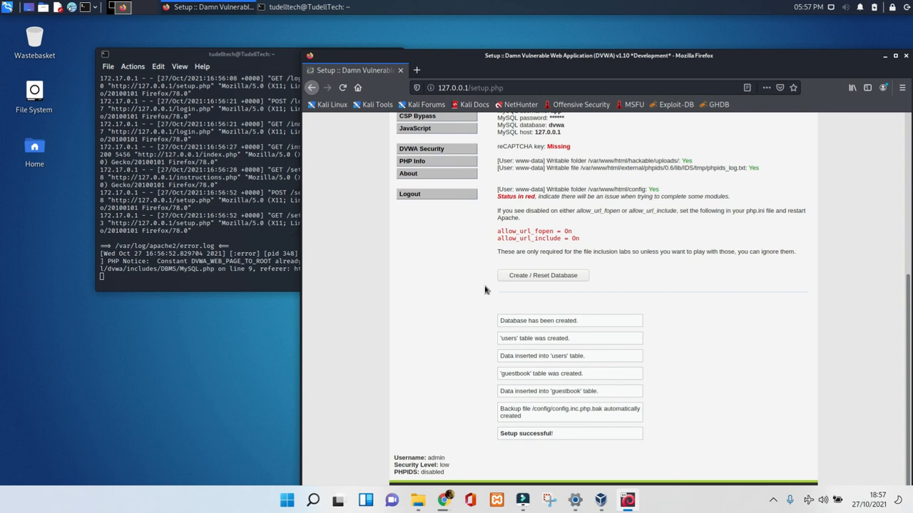
mouse_move(437, 197)
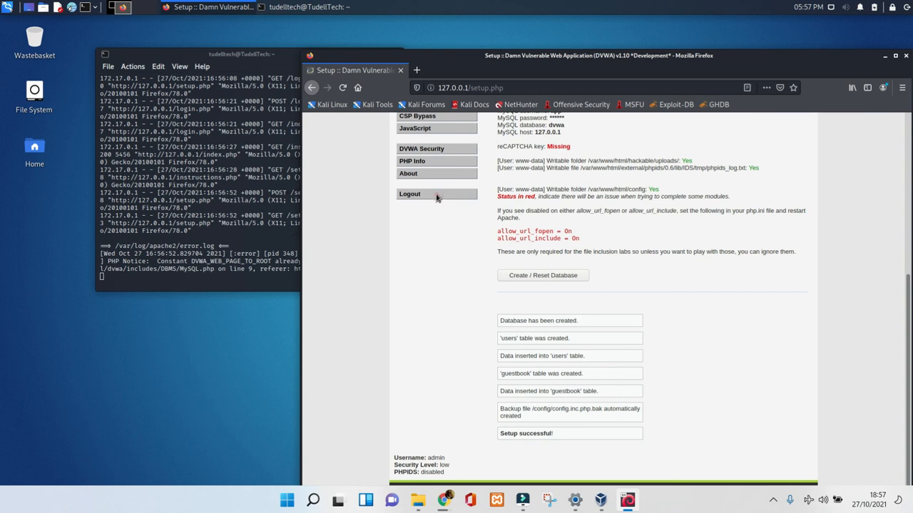
Step: Log out of DVWA, stop the container with Ctrl+C and close Firefox
click(409, 194)
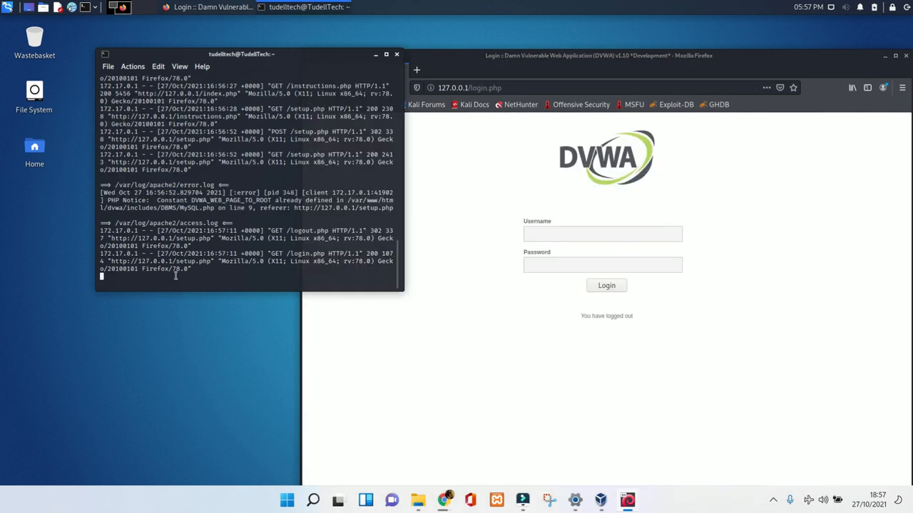
key(ctrl+c)
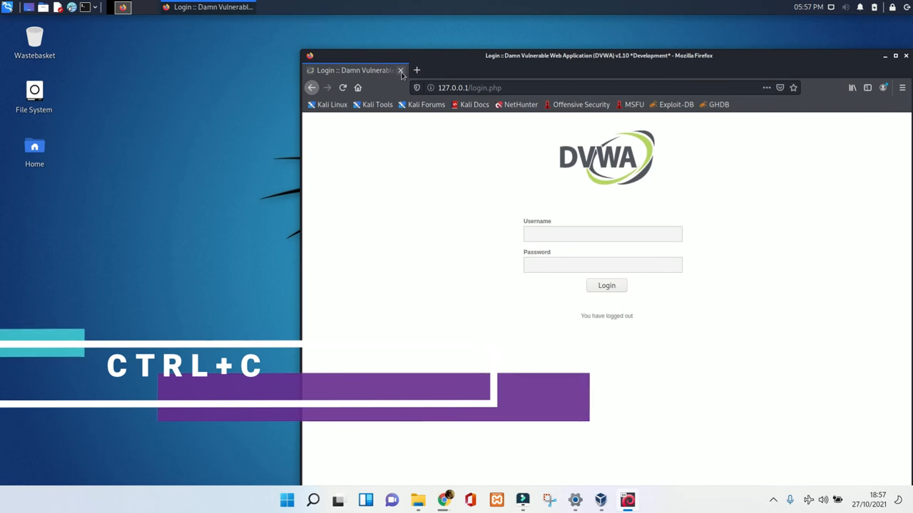
click(905, 55)
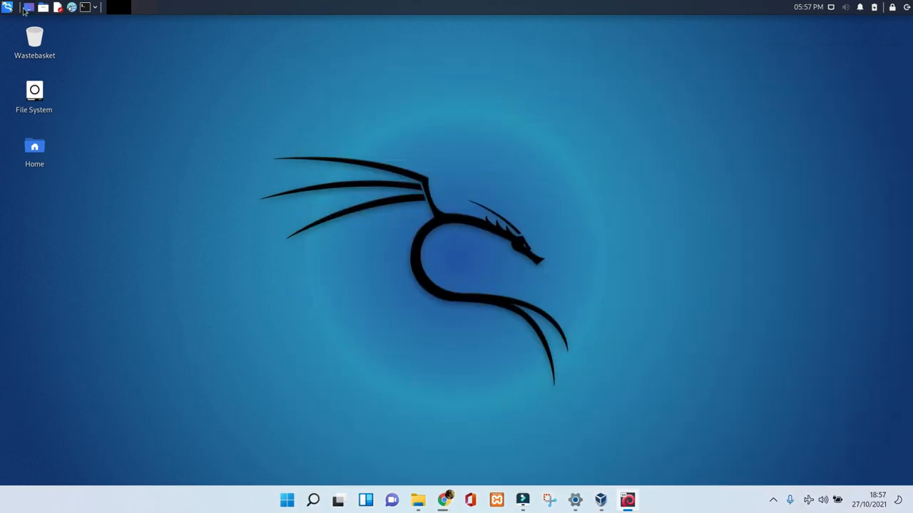
Step: Bring up the Kali session Log Out / Restart / Shut Down dialog from the application menu
click(8, 7)
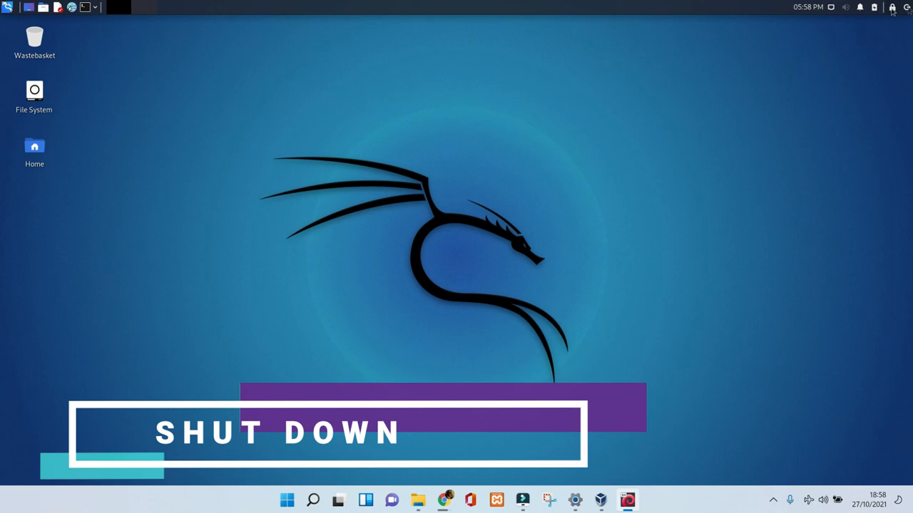
click(892, 7)
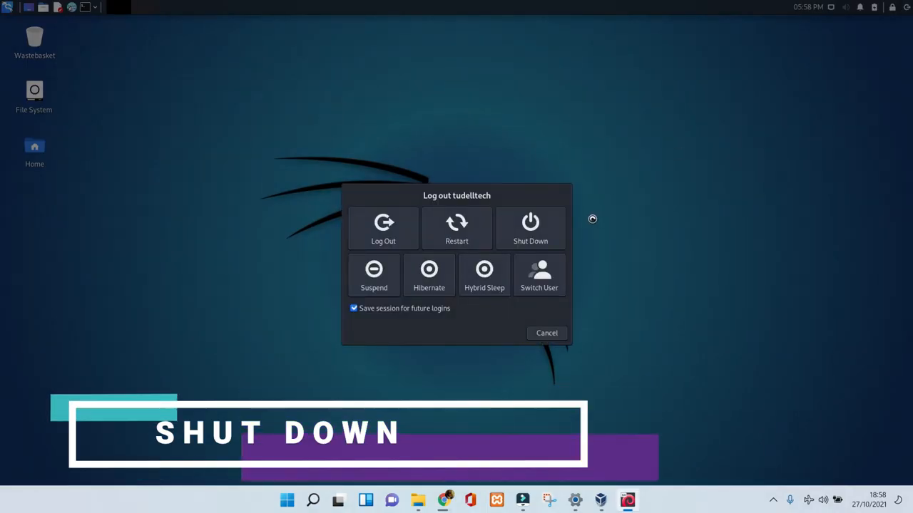